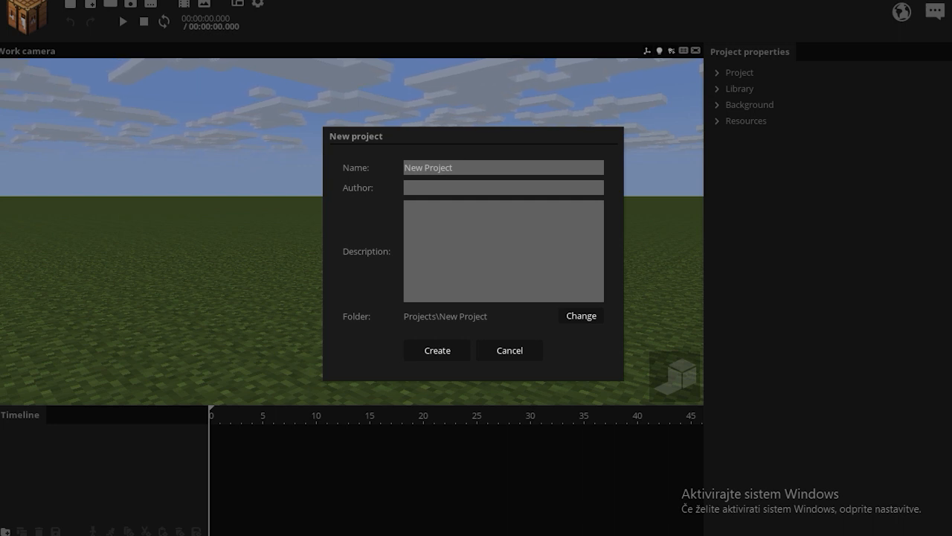
mouse_move(860, 259)
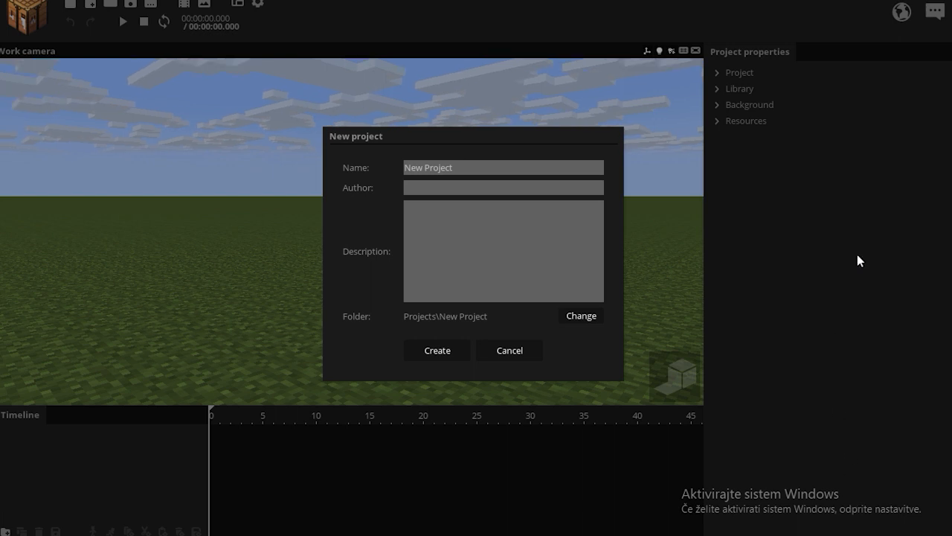
mouse_move(854, 259)
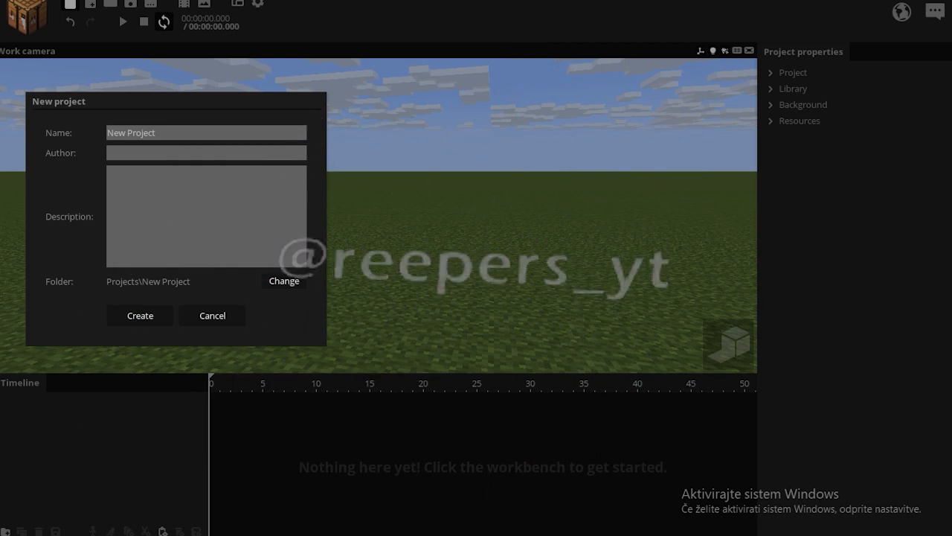
Create the project 'The 12 Principles of Animation' with author SharpWind
type("The 12 Principles of Animation")
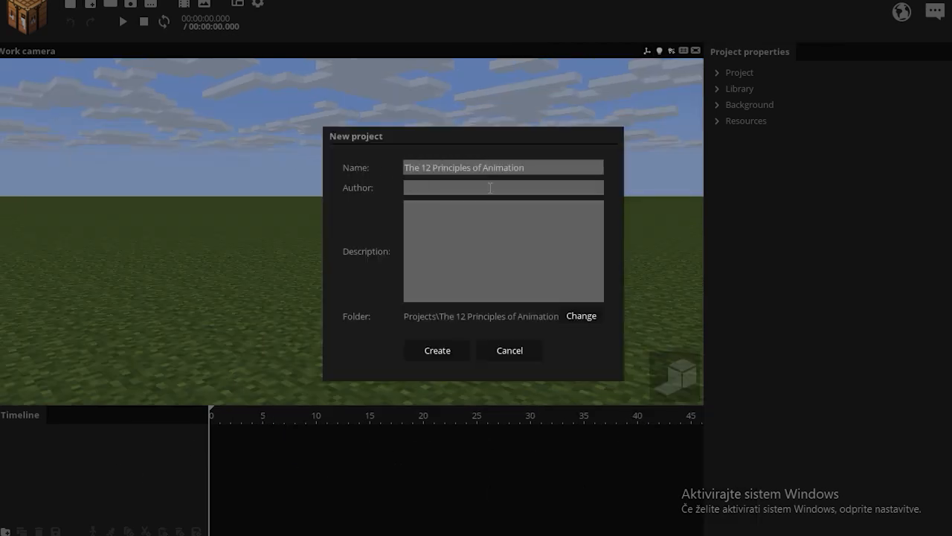
type("SharpWind")
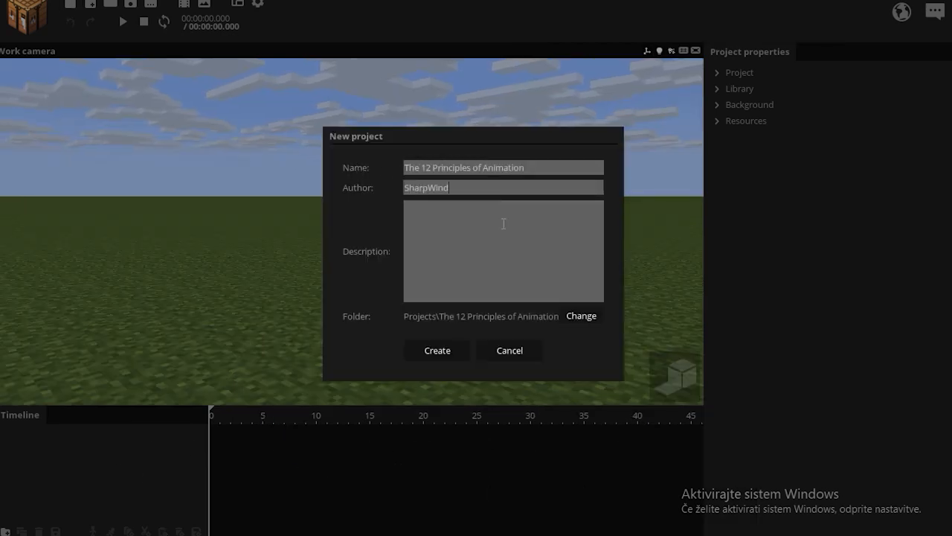
left_click(437, 351)
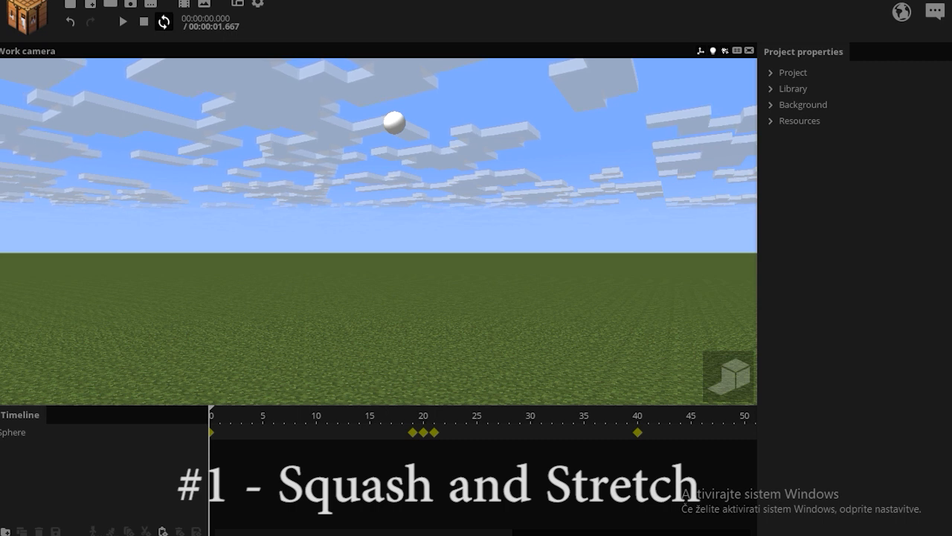
Scrub the sphere's keyframes around frame 20 to see it stretch while falling and squash on landing
left_click(122, 22)
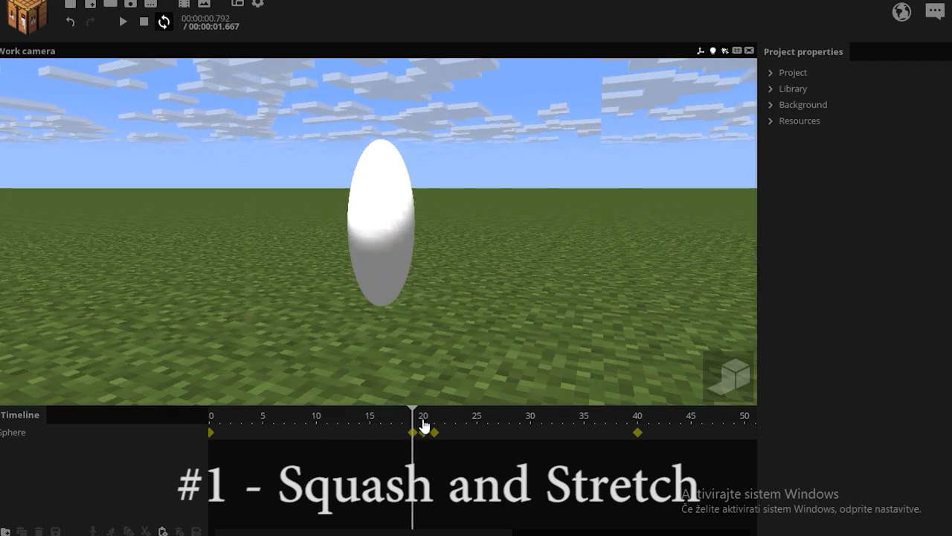
left_click_drag(423, 426, 430, 426)
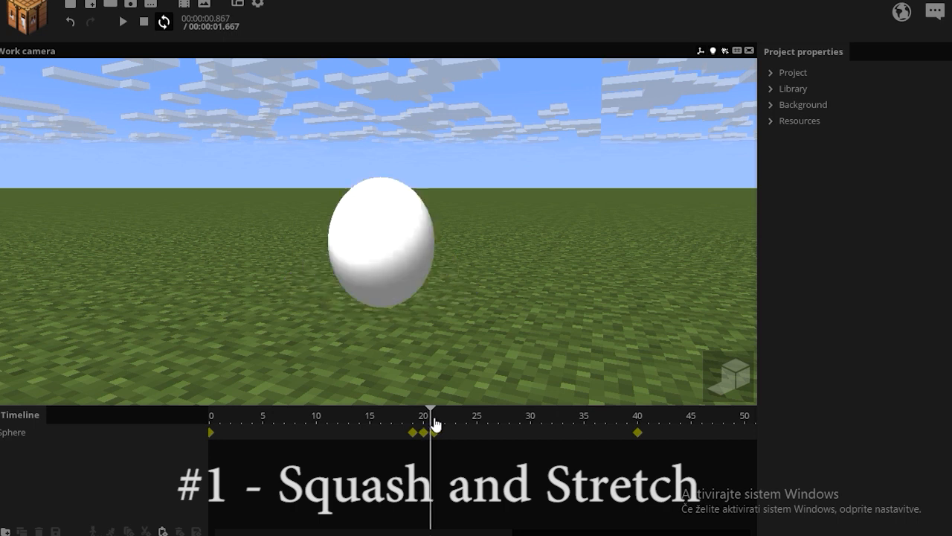
left_click(122, 22)
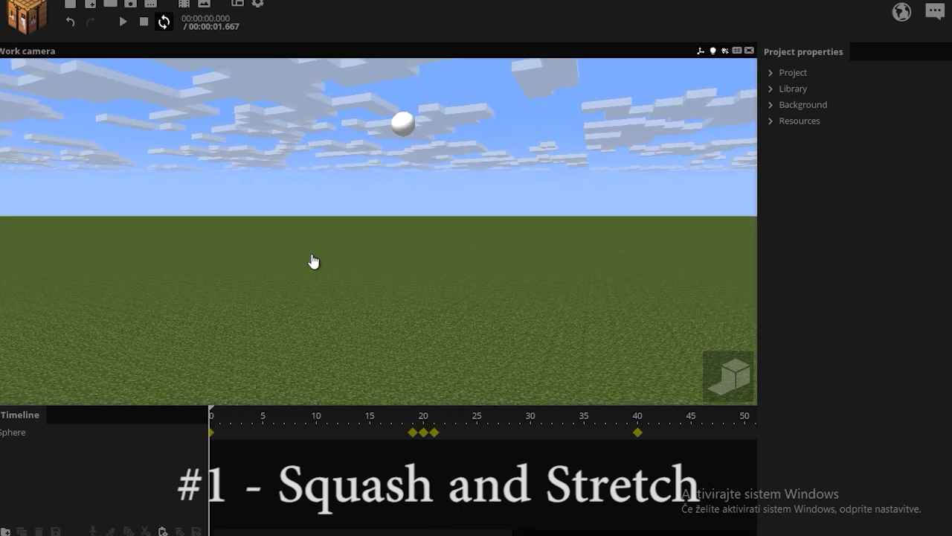
left_click(394, 434)
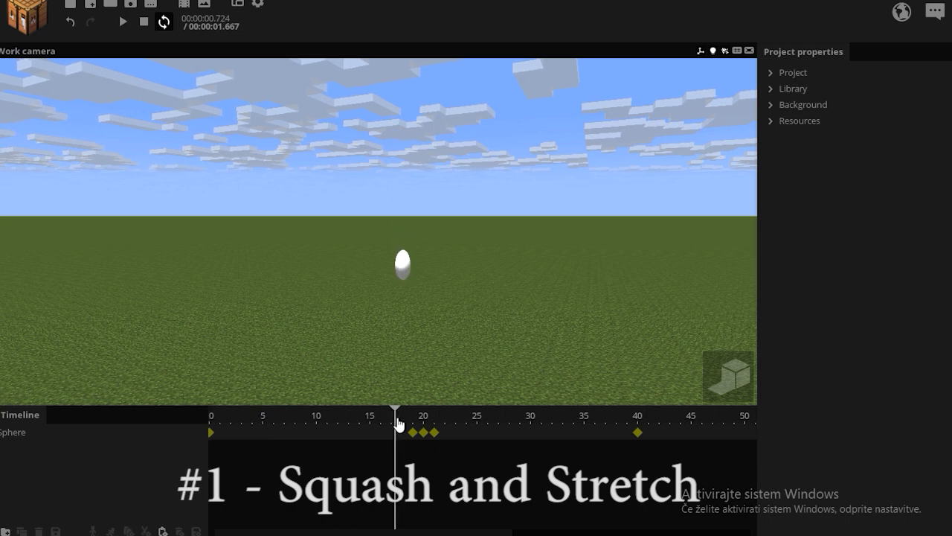
left_click_drag(399, 413, 419, 413)
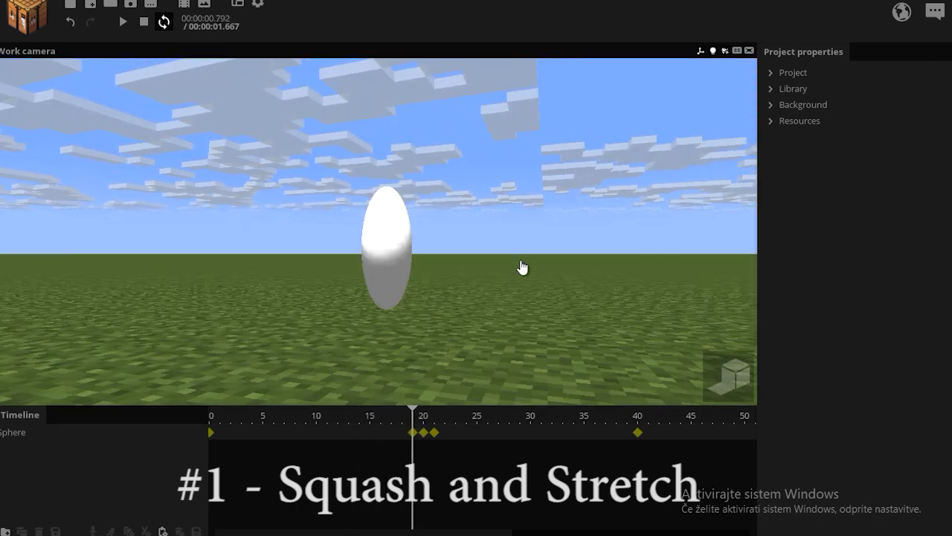
mouse_move(524, 369)
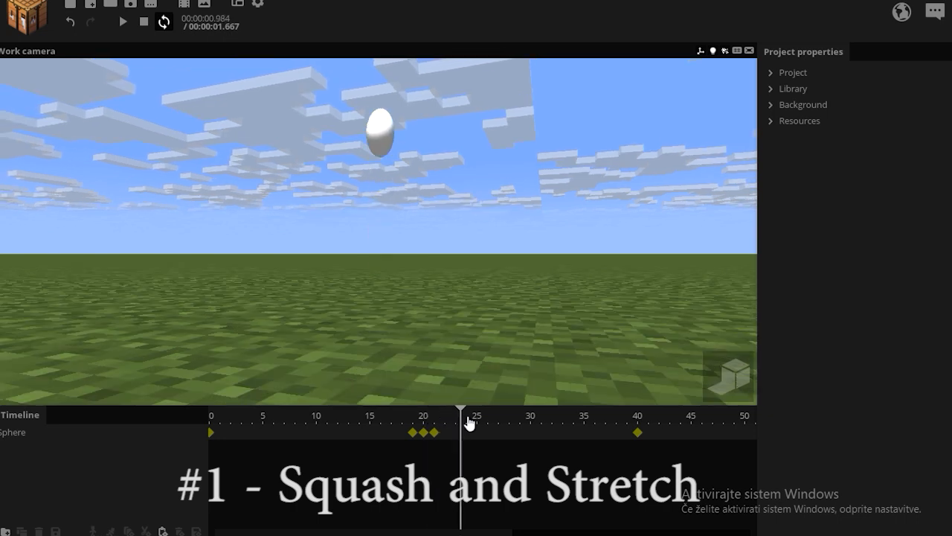
left_click(122, 23)
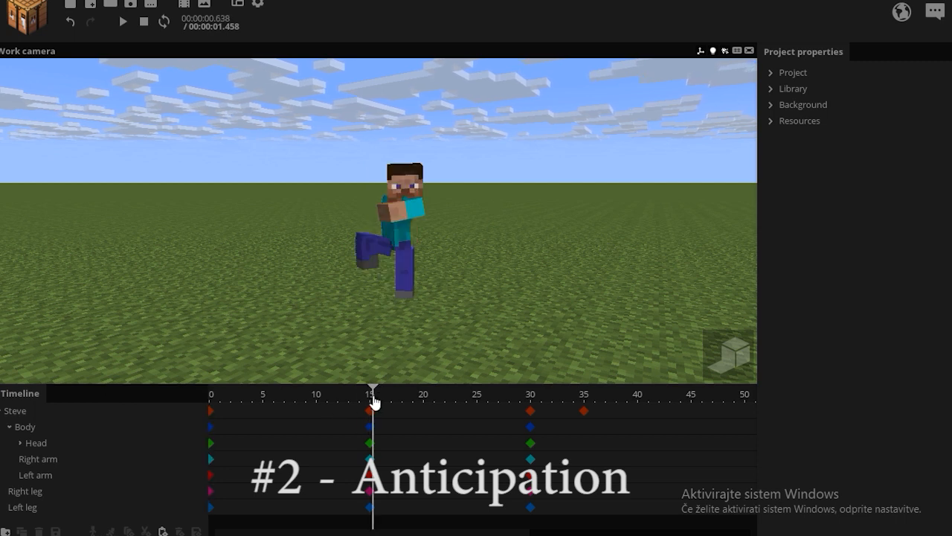
Scrub from Steve's wind-up keyframe near frame 15 through his raised-leg anticipation pose
left_click(212, 394)
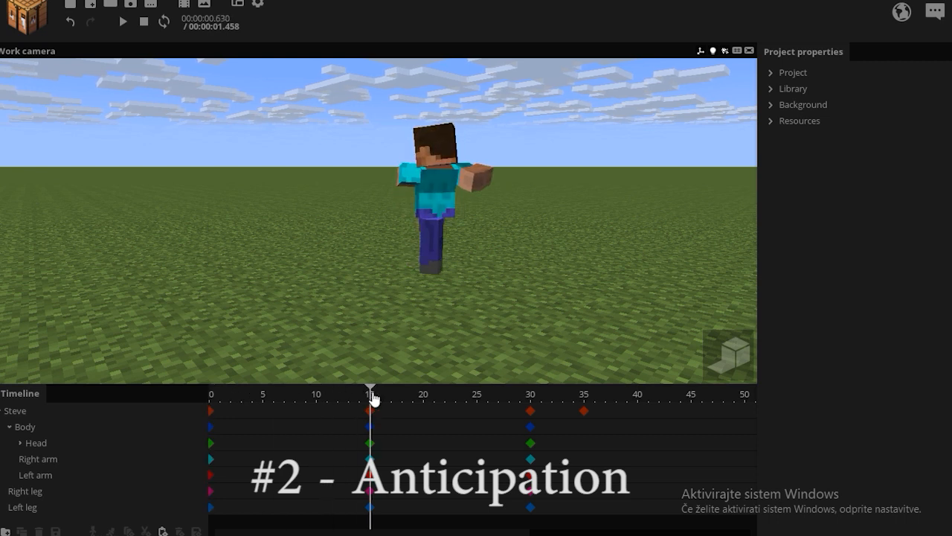
left_click_drag(371, 396, 574, 396)
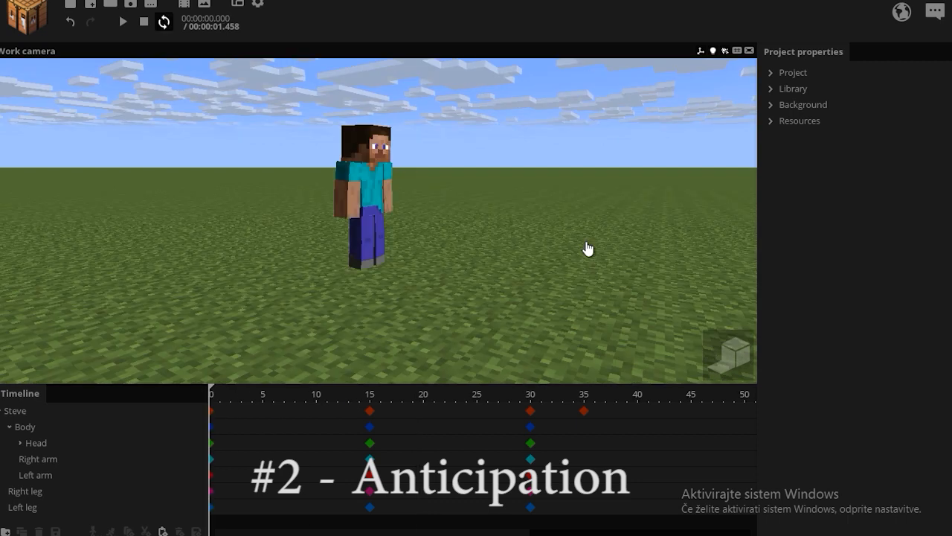
left_click(122, 22)
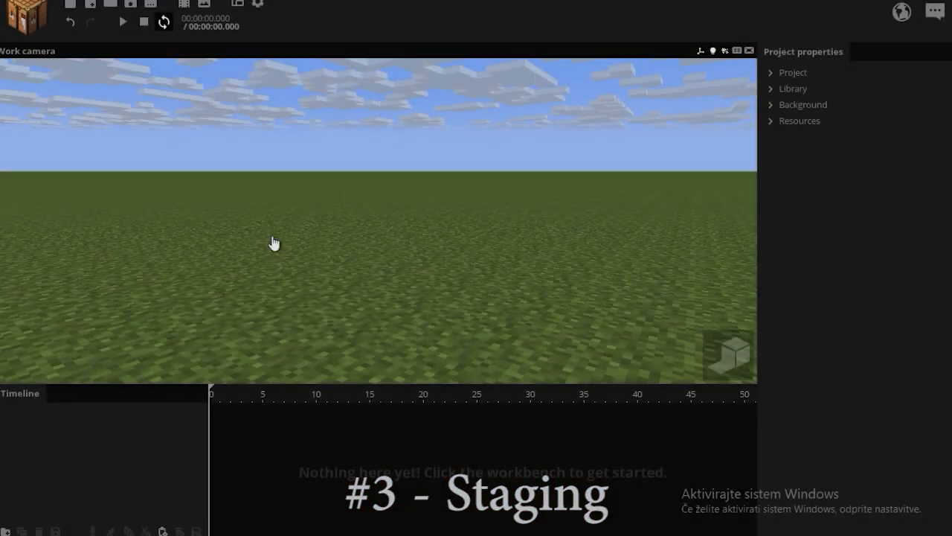
left_click(122, 22)
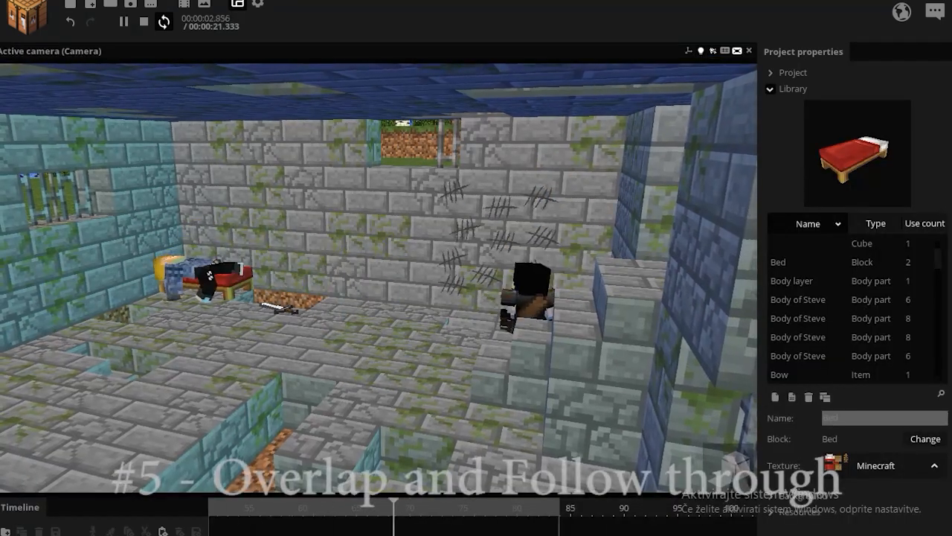
Run the prison scene animation through the Active camera from the transport controls
left_click(142, 22)
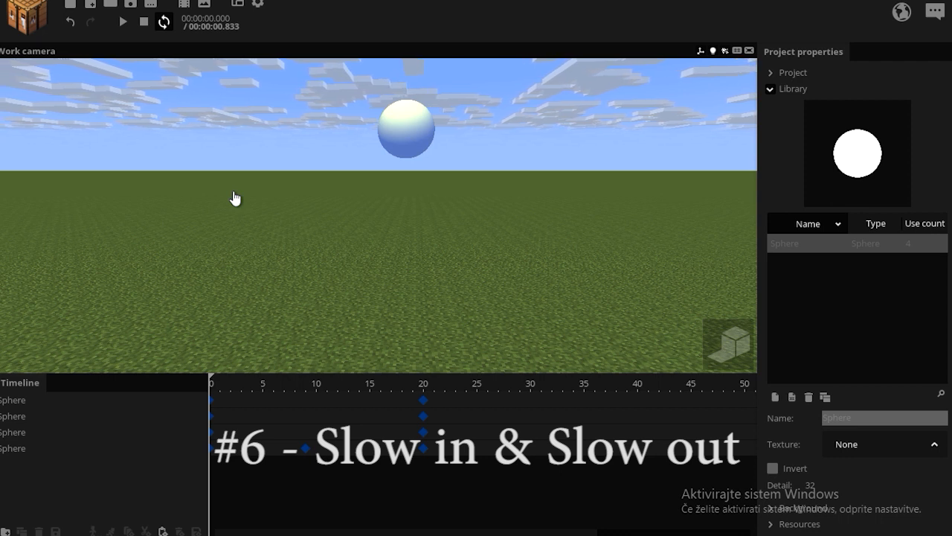
Play and stop the four-sphere slow in/slow out animation, then play it again
left_click(122, 22)
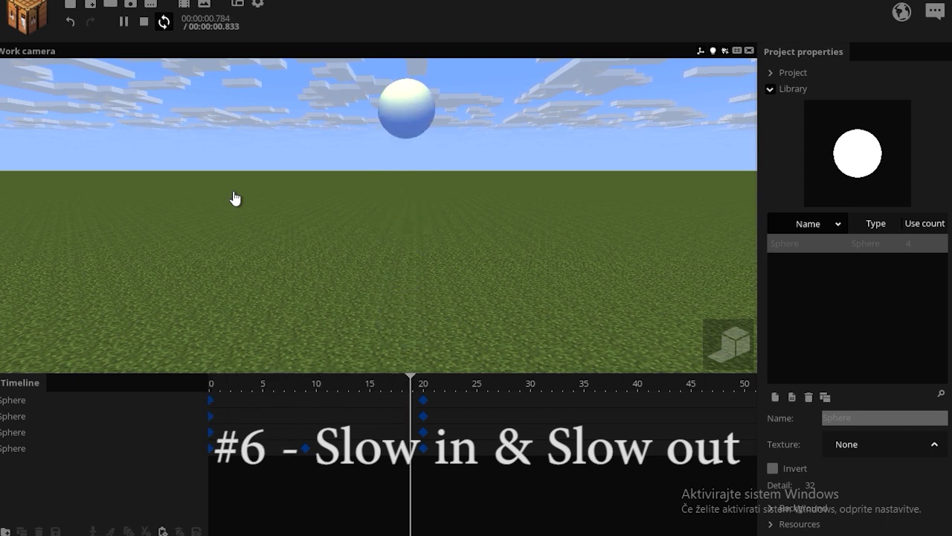
left_click(143, 22)
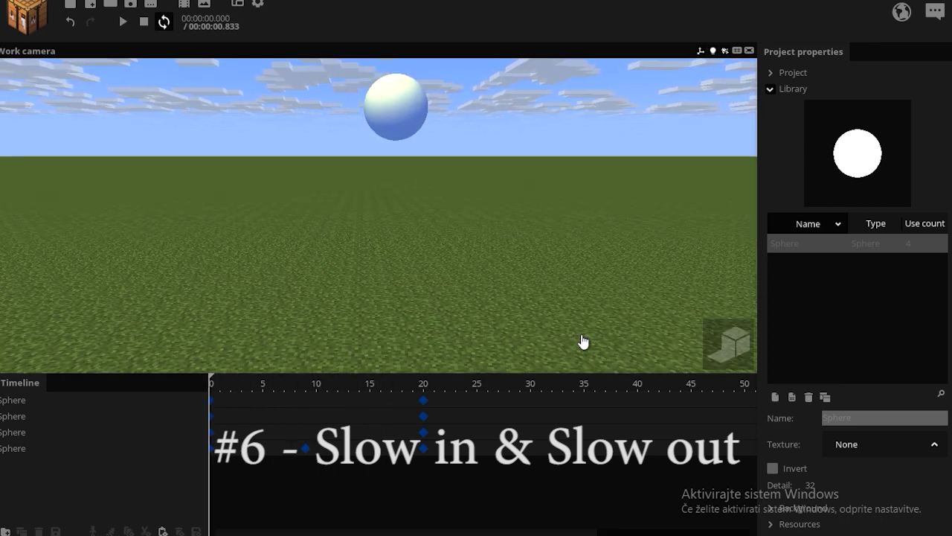
left_click(122, 22)
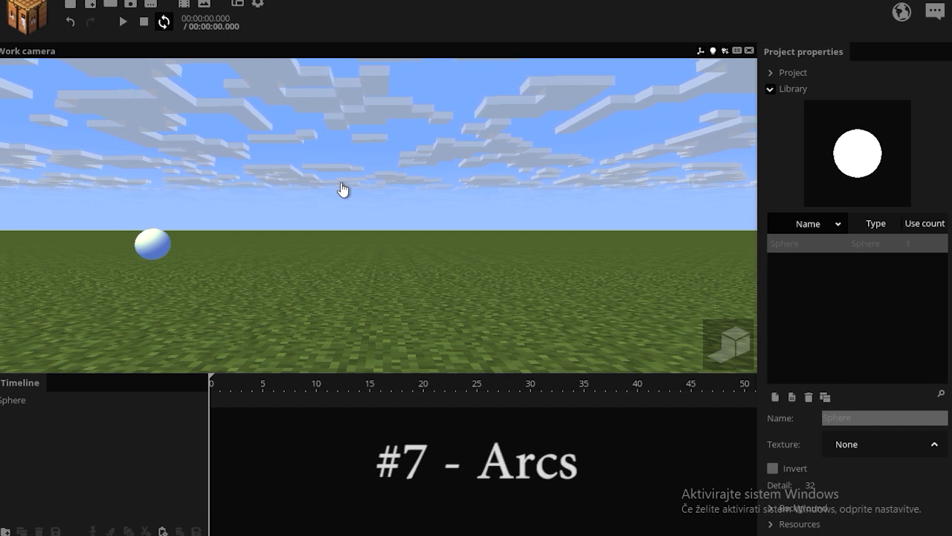
Play the arc, then inspect the Folder keyframes at frames 30 and 15 that carry the sphere
left_click(122, 22)
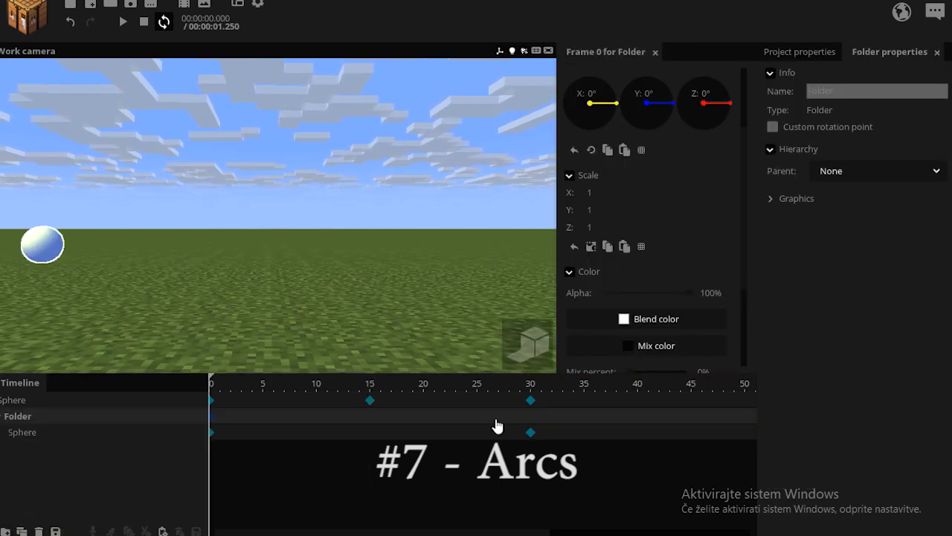
left_click(529, 384)
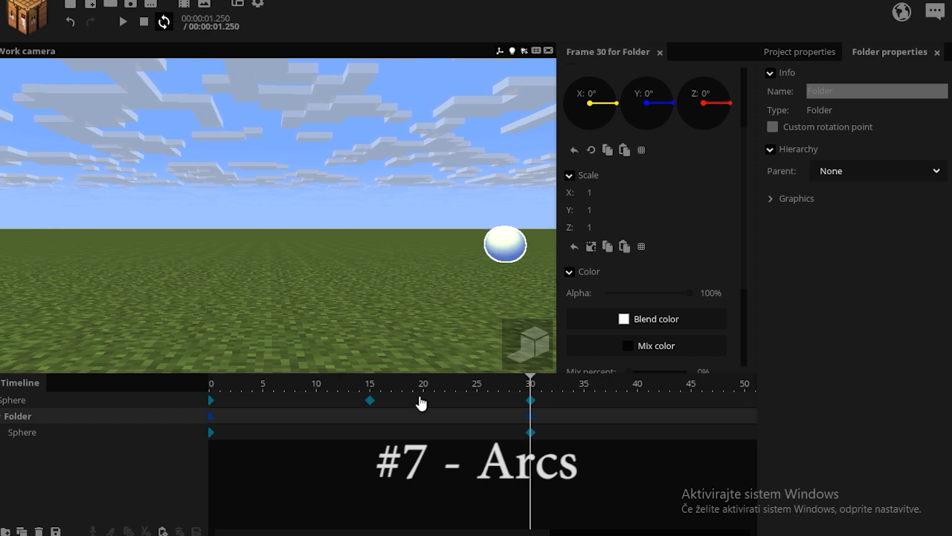
left_click(433, 392)
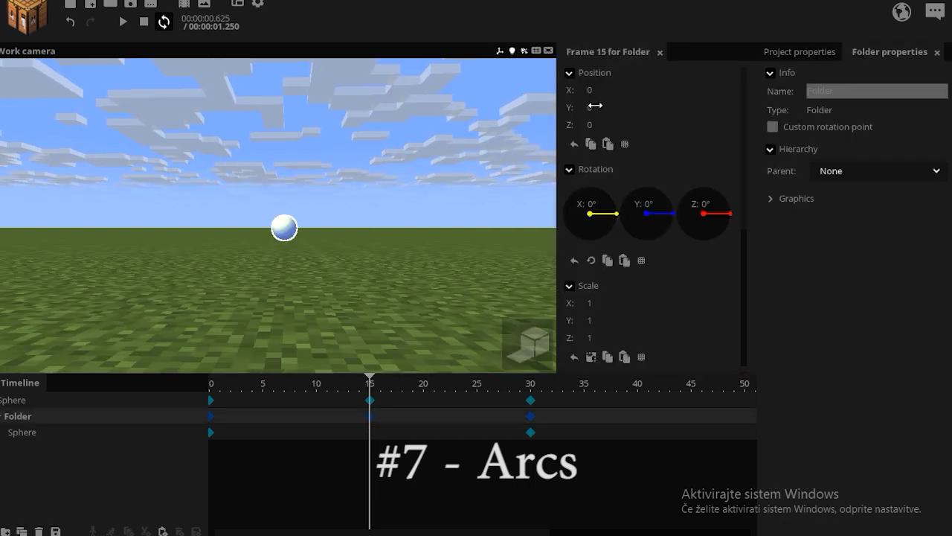
left_click(122, 20)
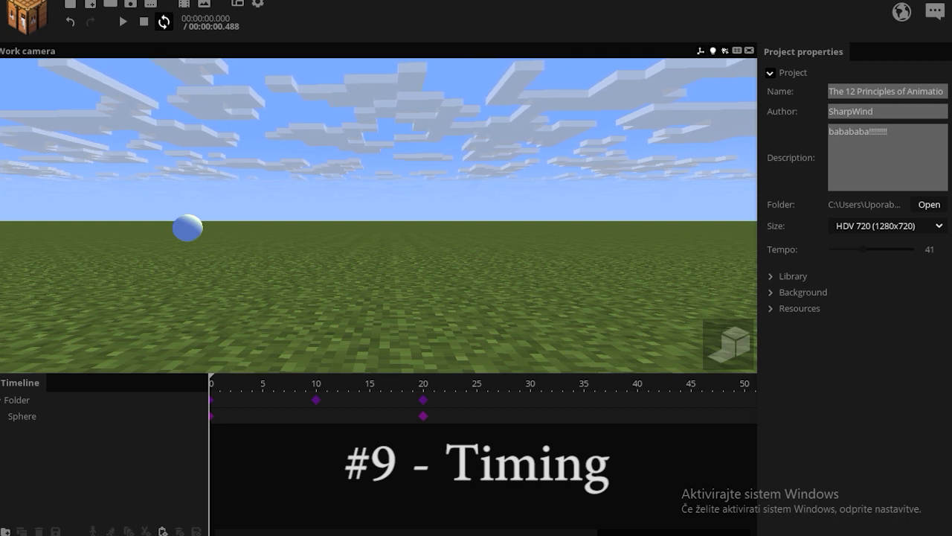
Play the timing scene and select the Folder keyframe to be pulled in toward frame 15
left_click(122, 22)
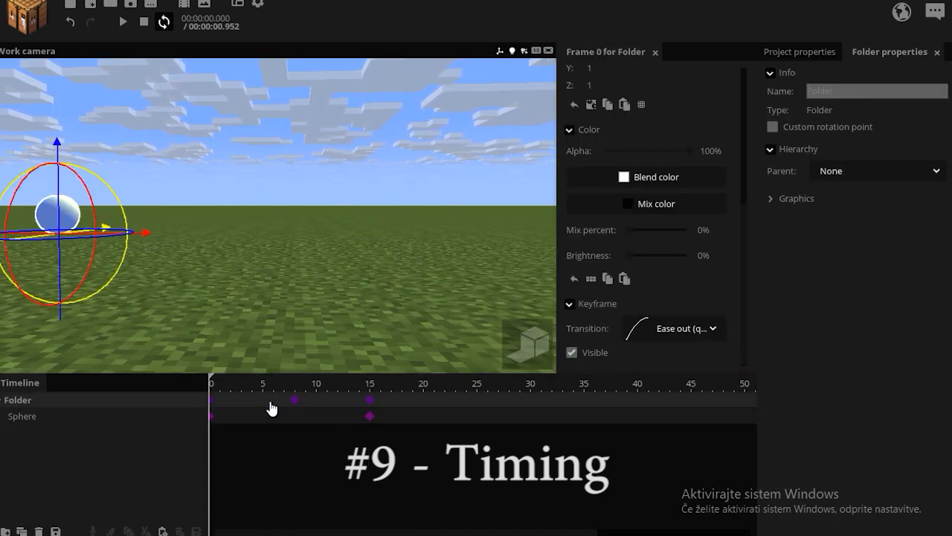
left_click(414, 384)
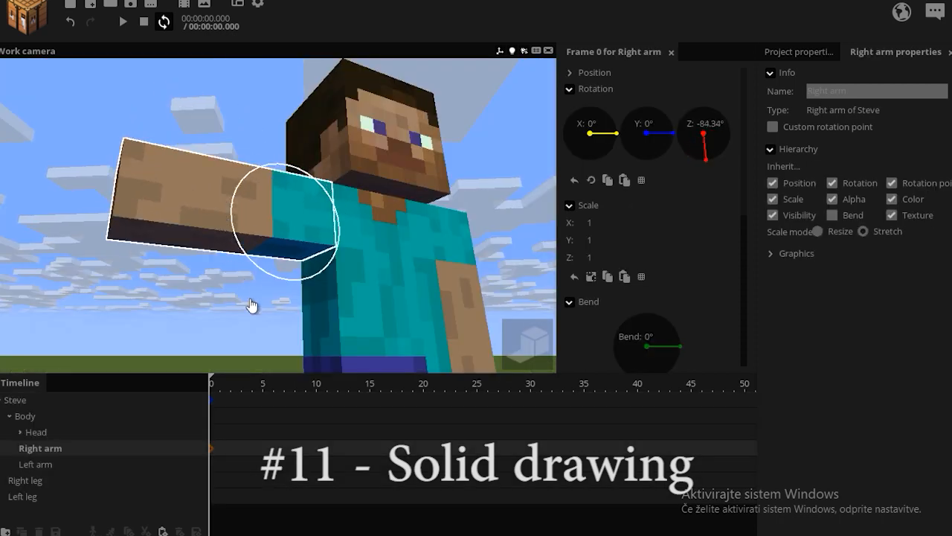
Rotate Steve's right arm about -84° in Z so it sits out at shoulder height
left_click_drag(253, 304, 271, 210)
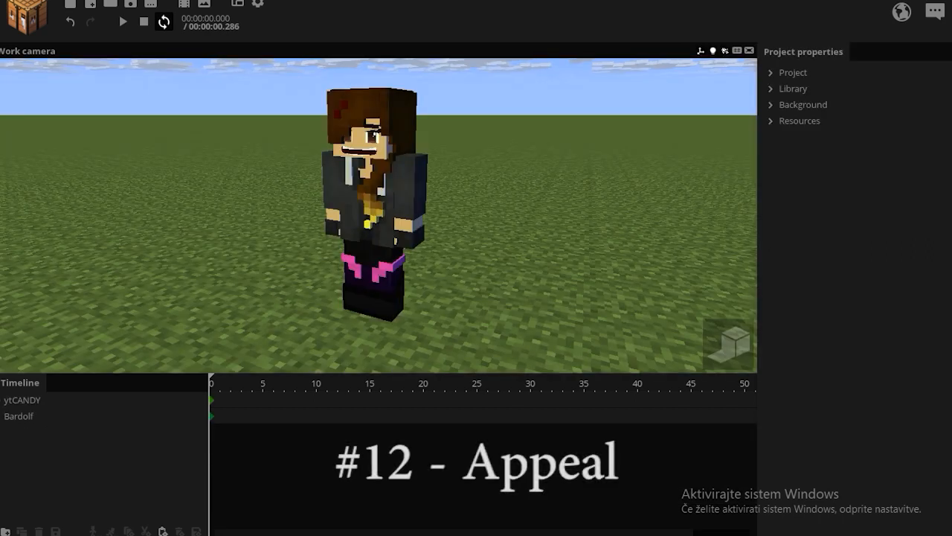
Select the Bardolf folder to reveal the bearded second character standing at X 120
left_click(23, 400)
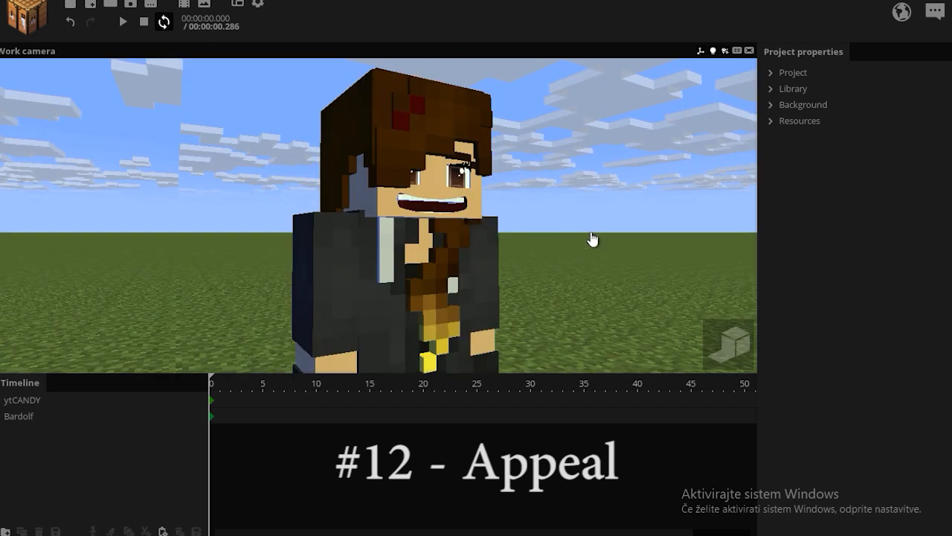
left_click(18, 416)
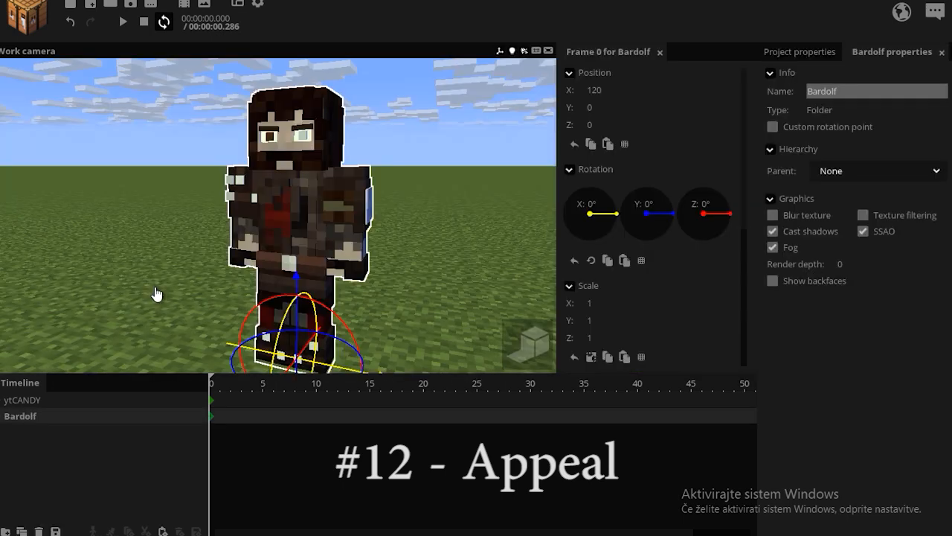